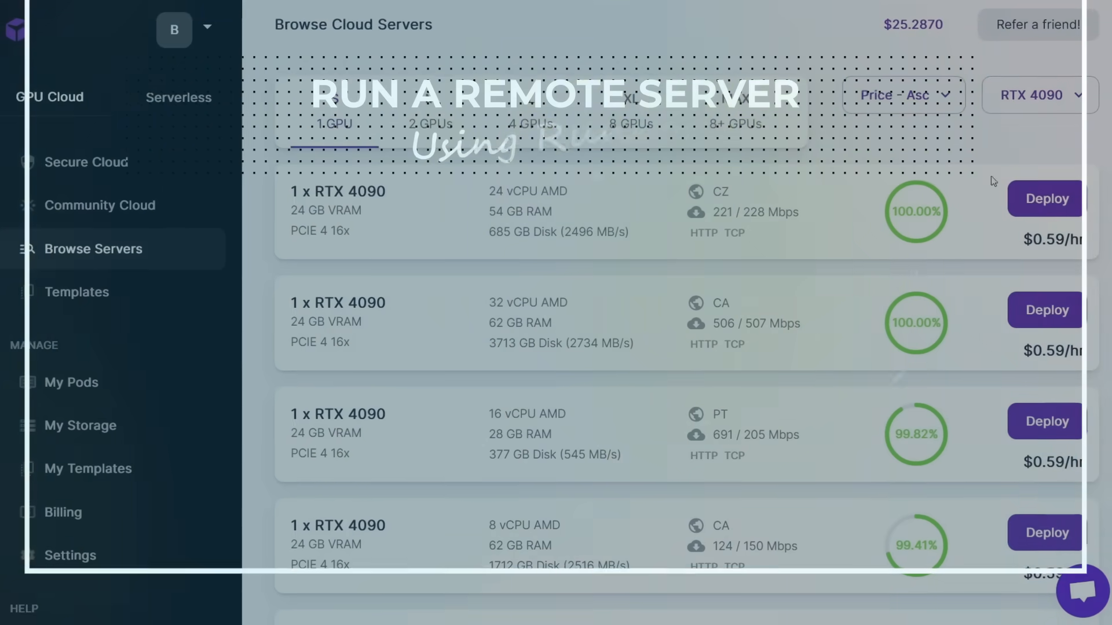
Show the My Pods page, which lists no pods yet.
{"action": "left_click", "coordinate": [1045, 198]}
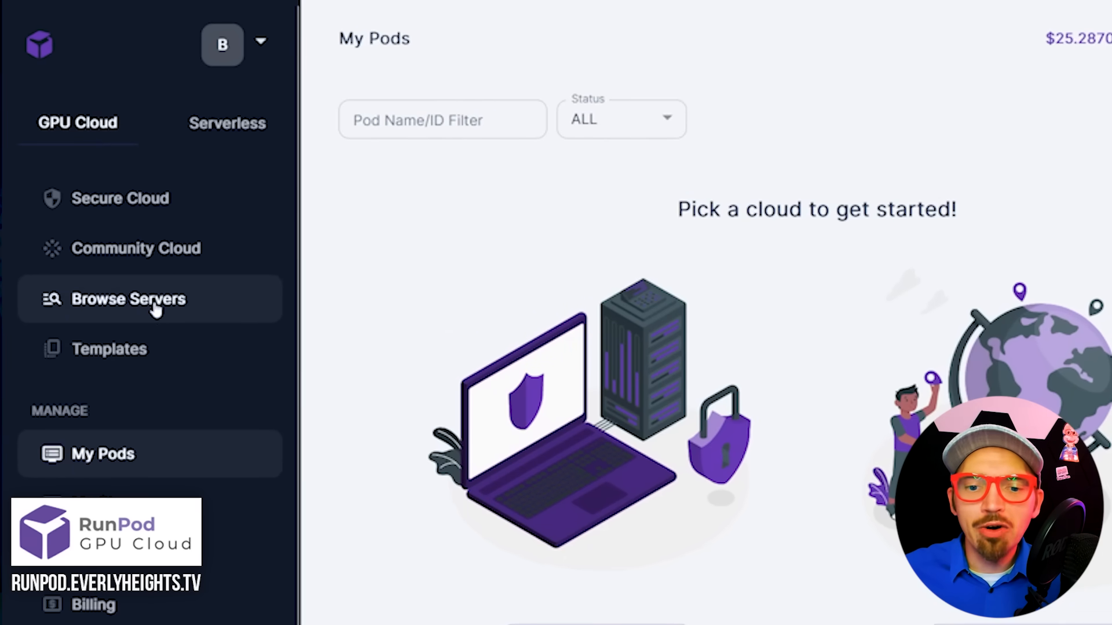
Browse the cloud server list sorted by price and scroll the GPU type choices.
{"action": "left_click", "coordinate": [128, 299]}
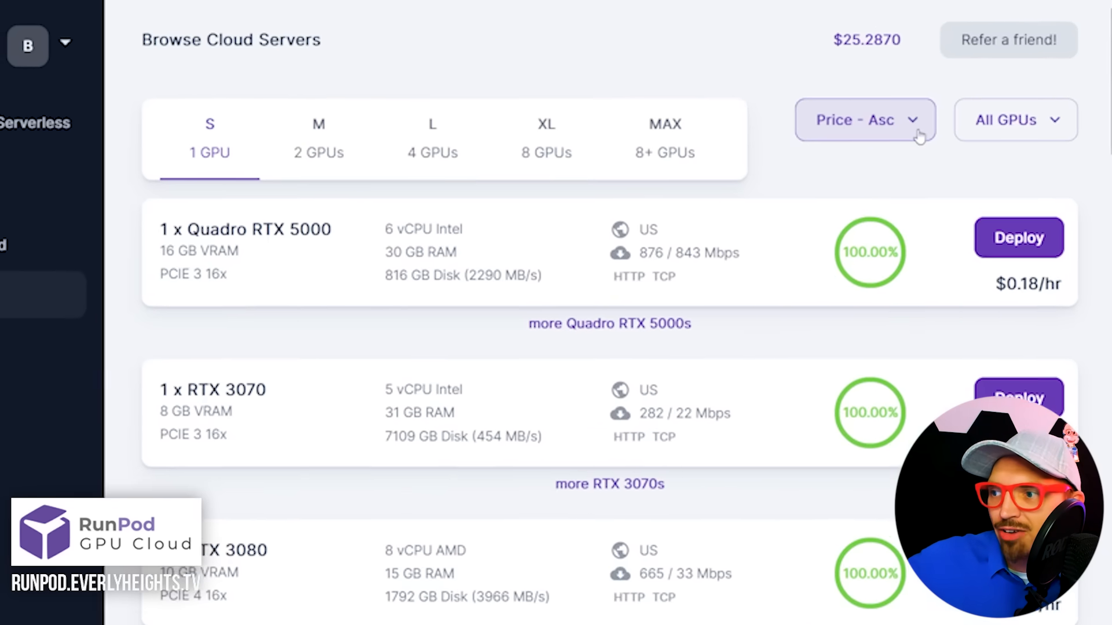
{"action": "left_click", "coordinate": [864, 119]}
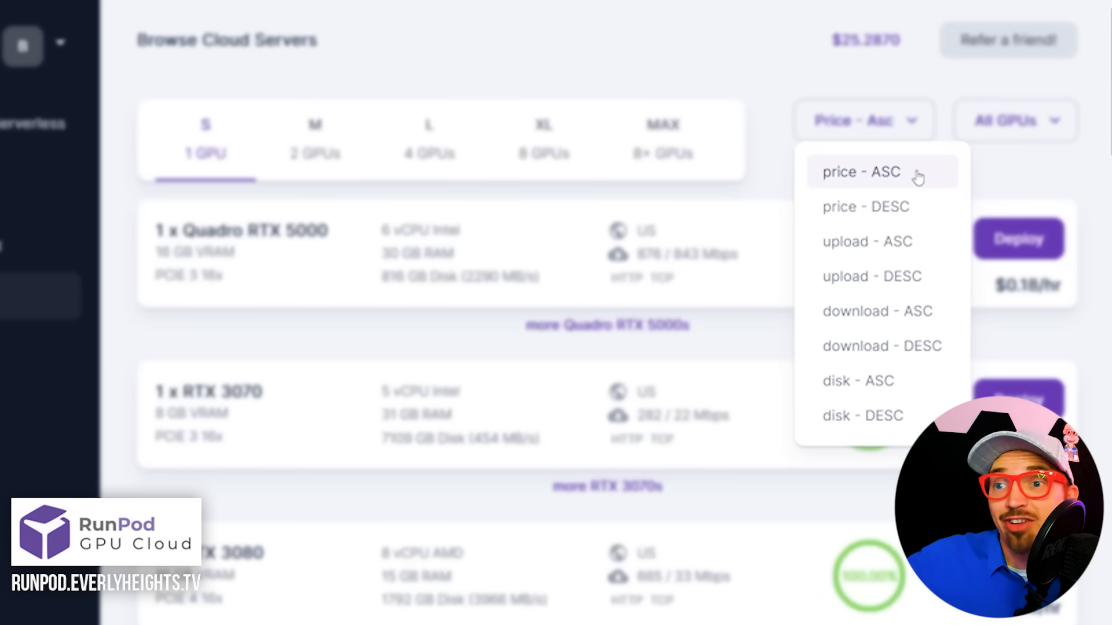
{"action": "mouse_move", "coordinate": [866, 206]}
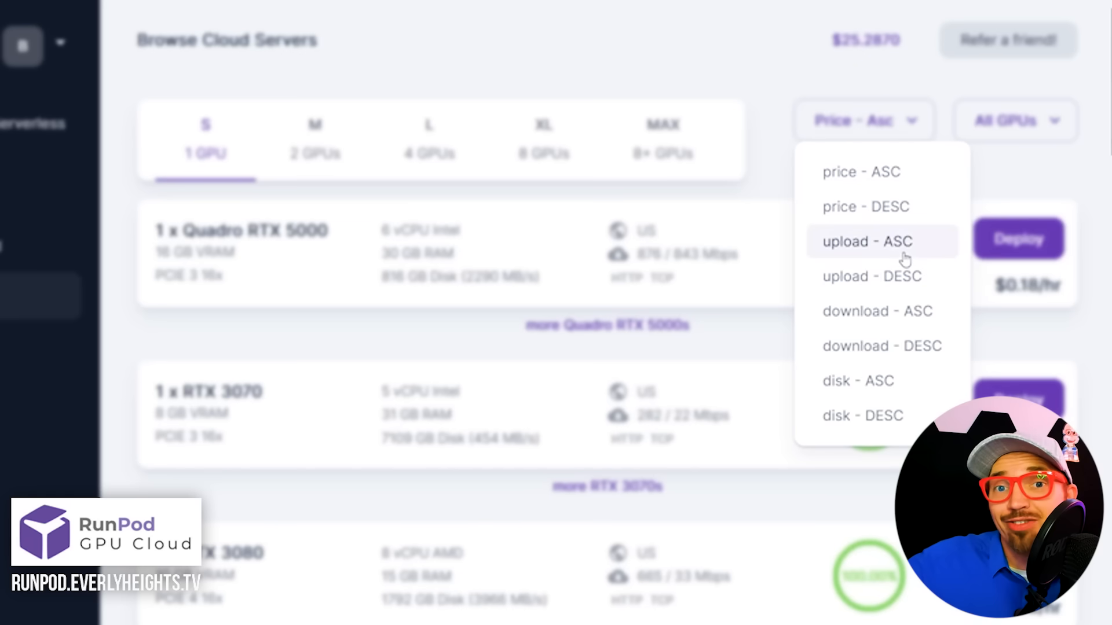
{"action": "mouse_move", "coordinate": [898, 261]}
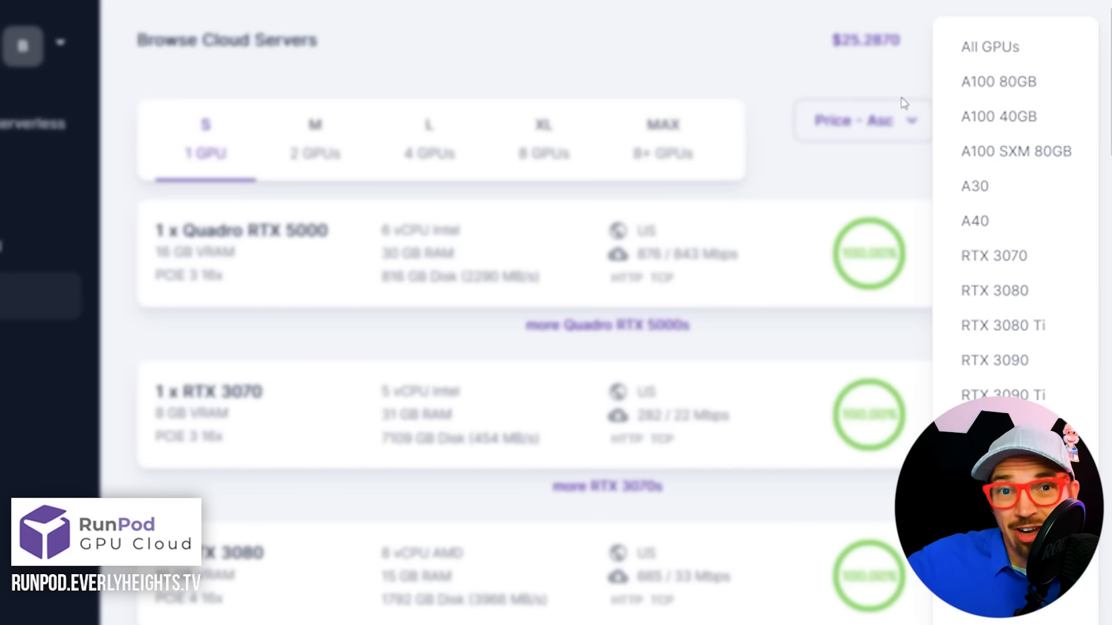
{"action": "scroll", "scroll_direction": "down", "scroll_amount": 3}
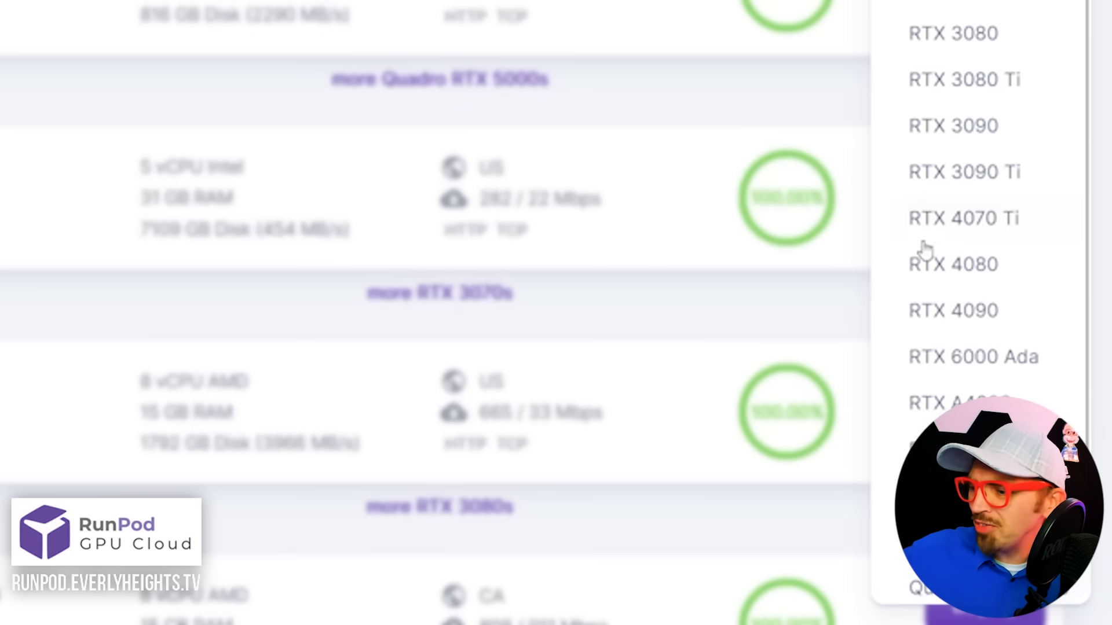
{"action": "mouse_move", "coordinate": [953, 310]}
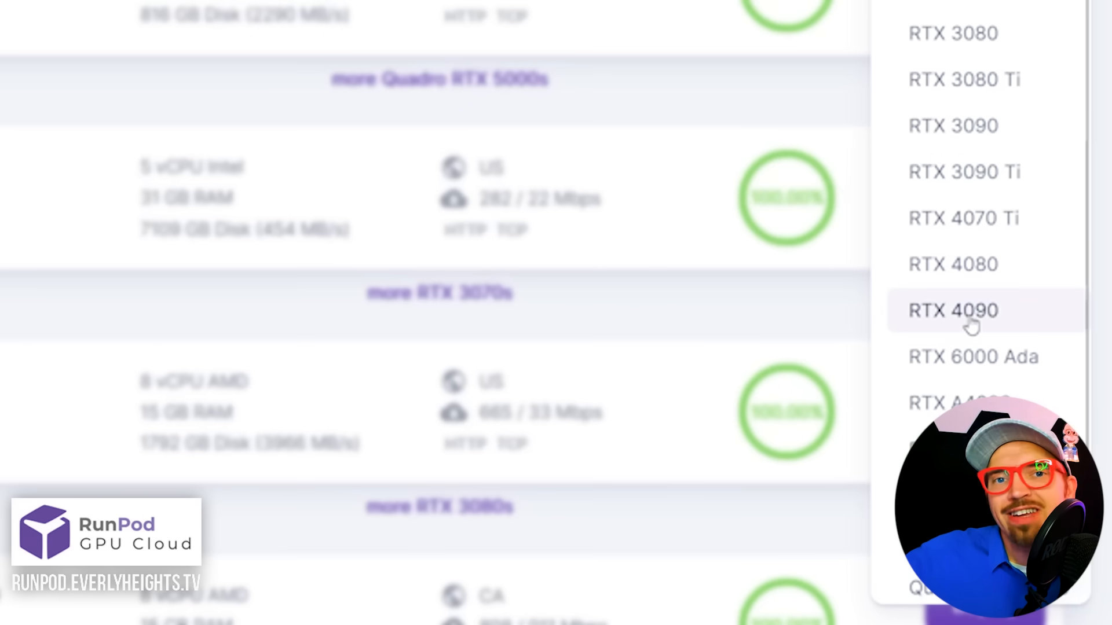
Filter servers to RTX 4090, compare 2-GPU and 8+ GPU listings, and return to single-GPU machines.
{"action": "left_click", "coordinate": [953, 311]}
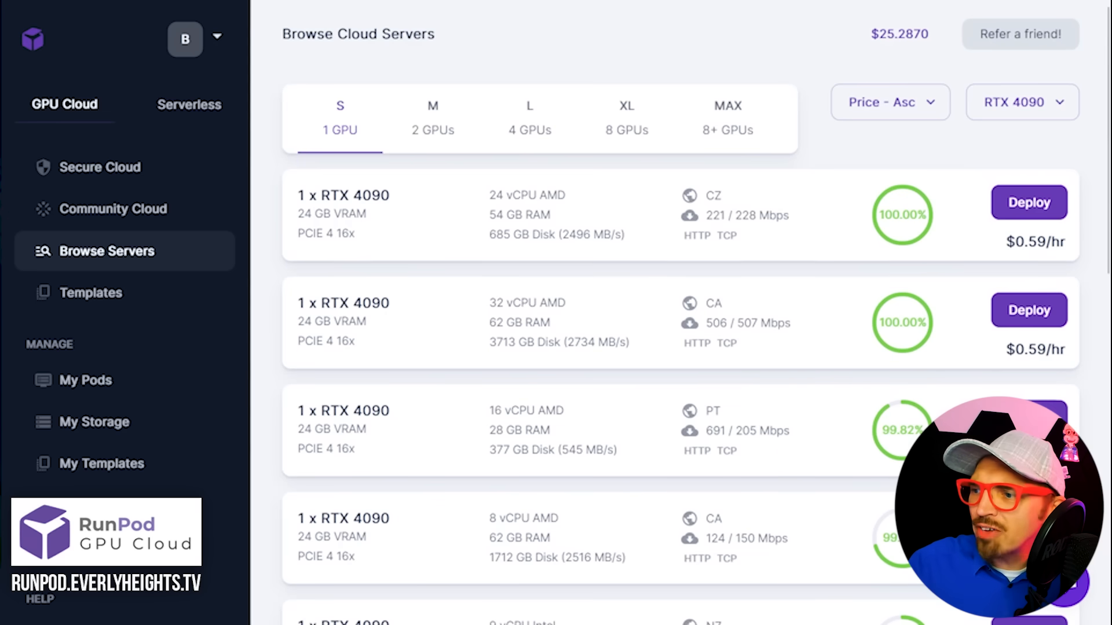
{"action": "mouse_move", "coordinate": [902, 215]}
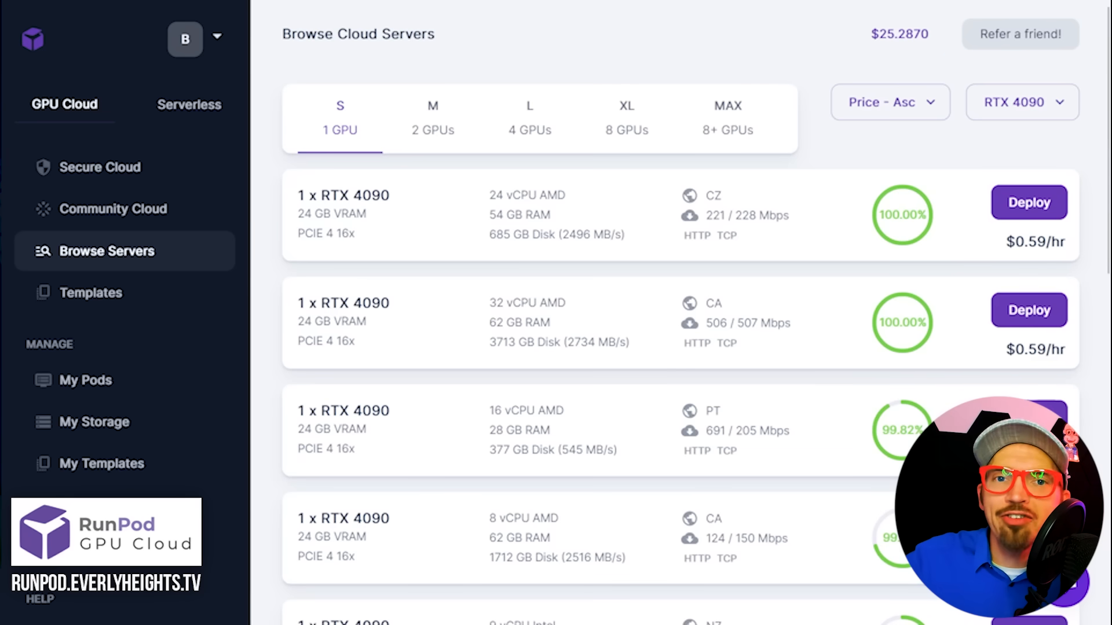
{"action": "left_click", "coordinate": [432, 116]}
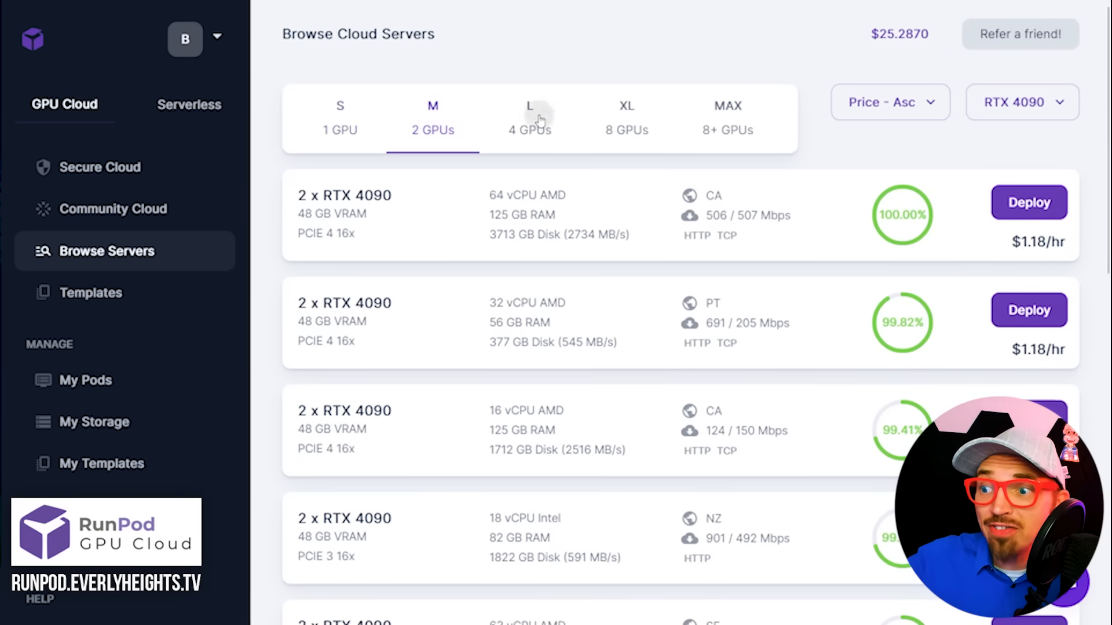
{"action": "left_click", "coordinate": [728, 118]}
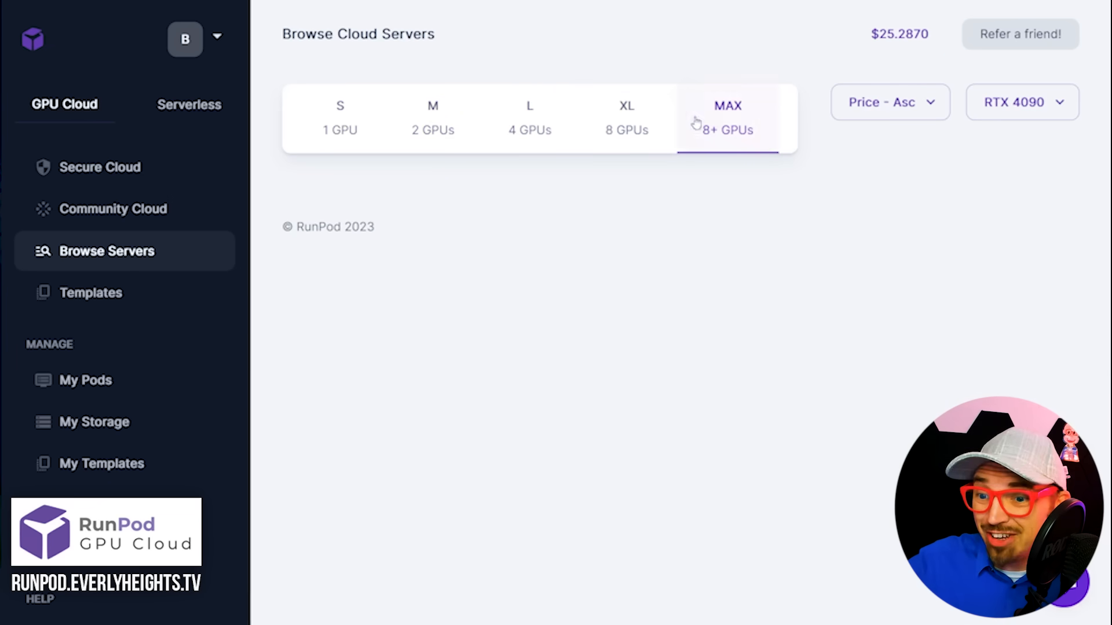
{"action": "left_click", "coordinate": [339, 117]}
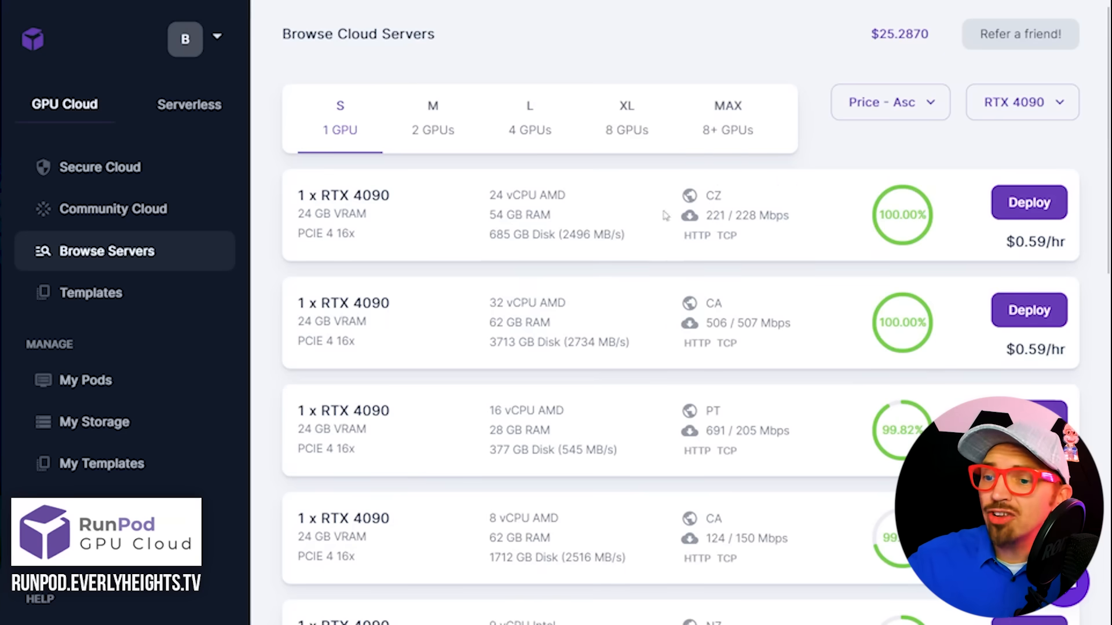
Launch the first RTX 4090 pod with the RunPod Stable Diffusion template, 5 GB disk and 50 GB volume.
{"action": "left_click", "coordinate": [1028, 202]}
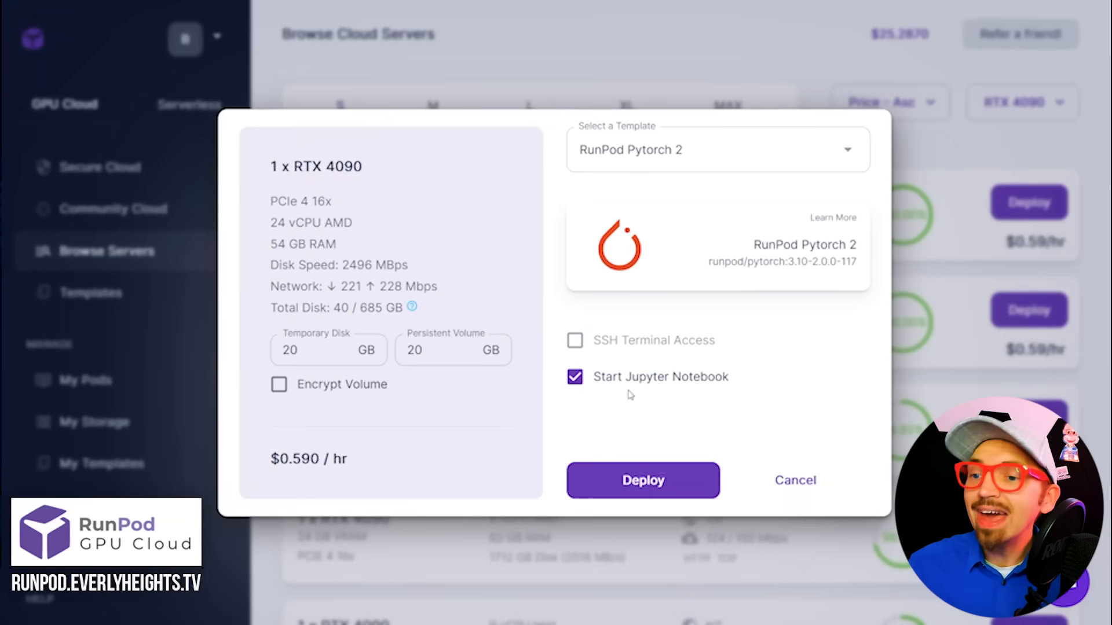
{"action": "left_click", "coordinate": [716, 149]}
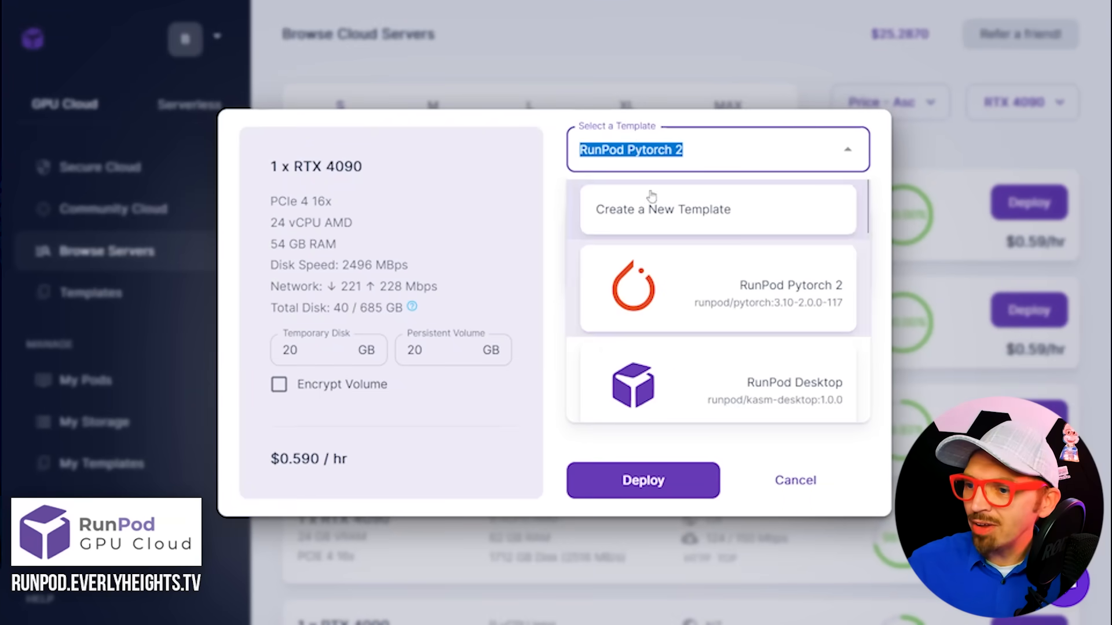
{"action": "scroll", "scroll_direction": "down", "scroll_amount": 3}
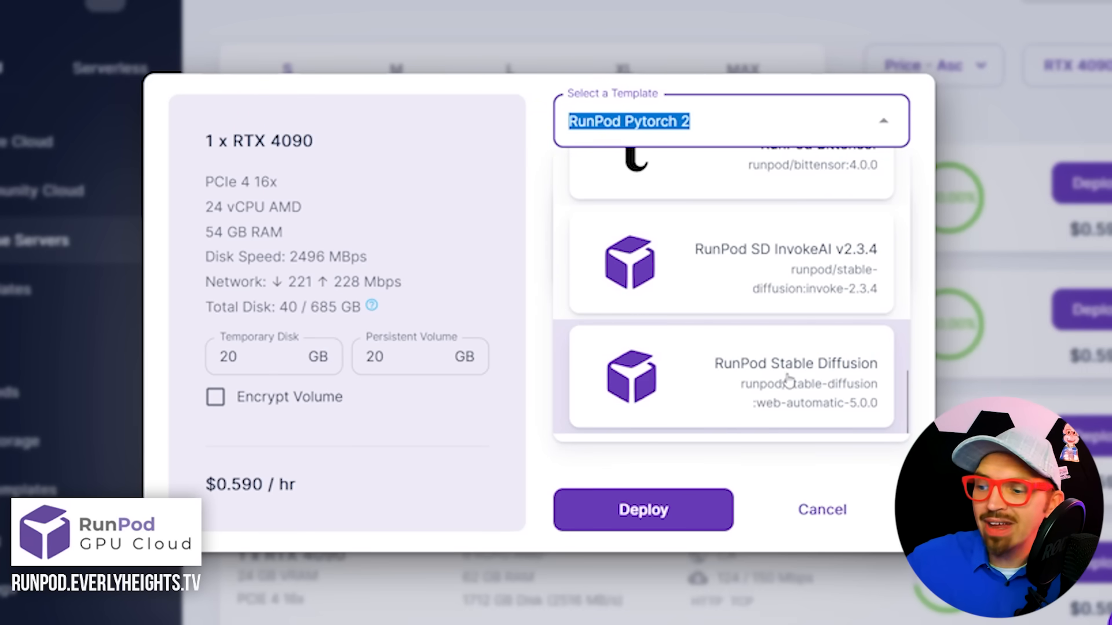
{"action": "mouse_move", "coordinate": [780, 371]}
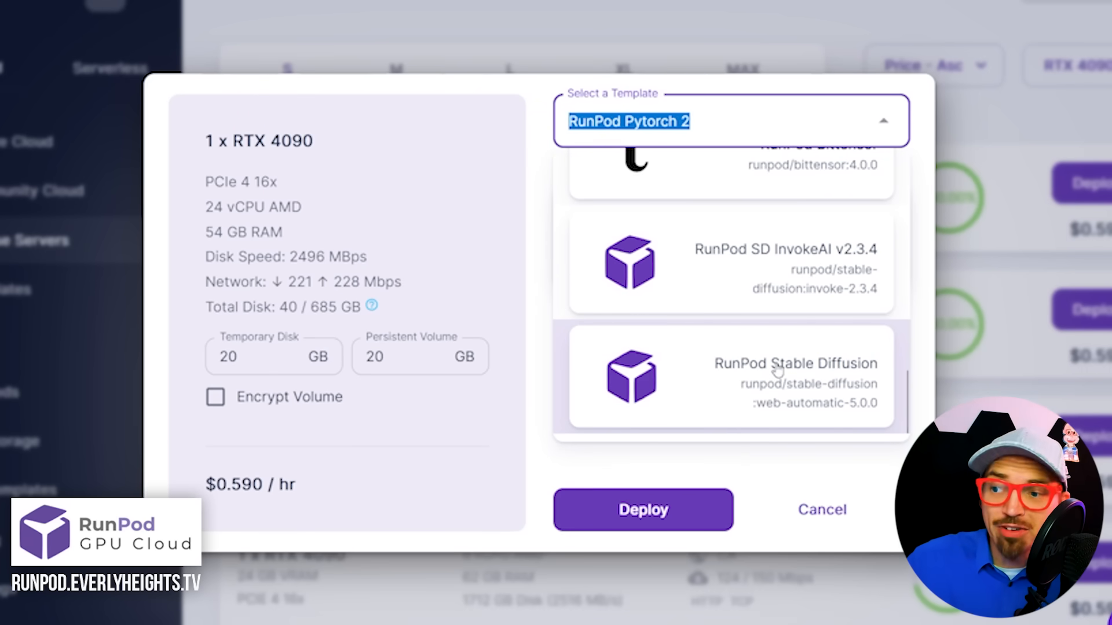
{"action": "left_click", "coordinate": [797, 380]}
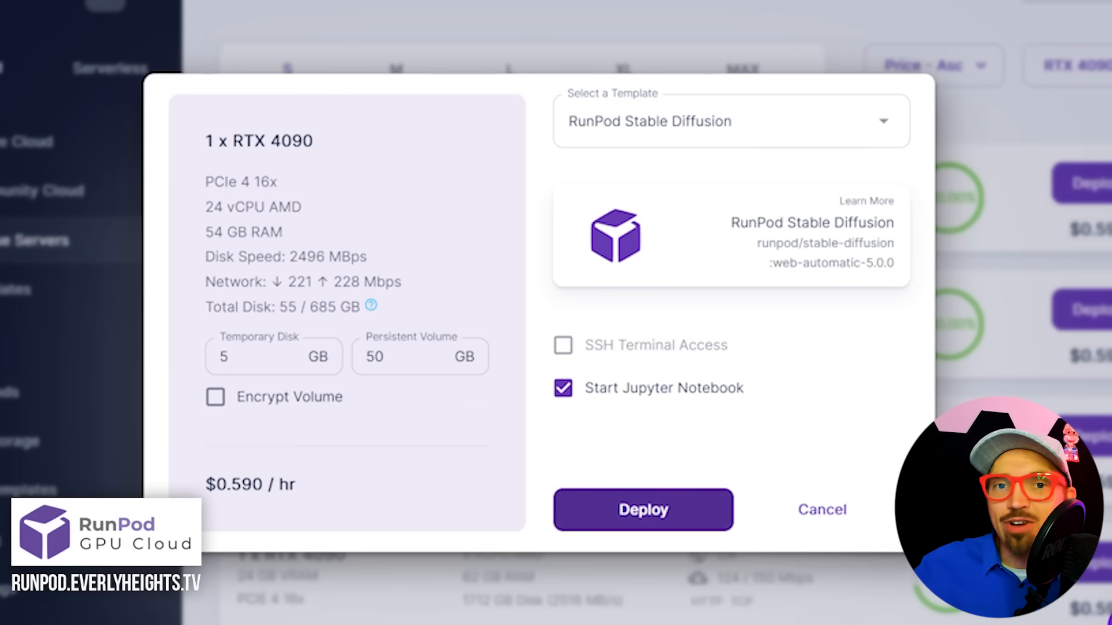
{"action": "left_click", "coordinate": [641, 510]}
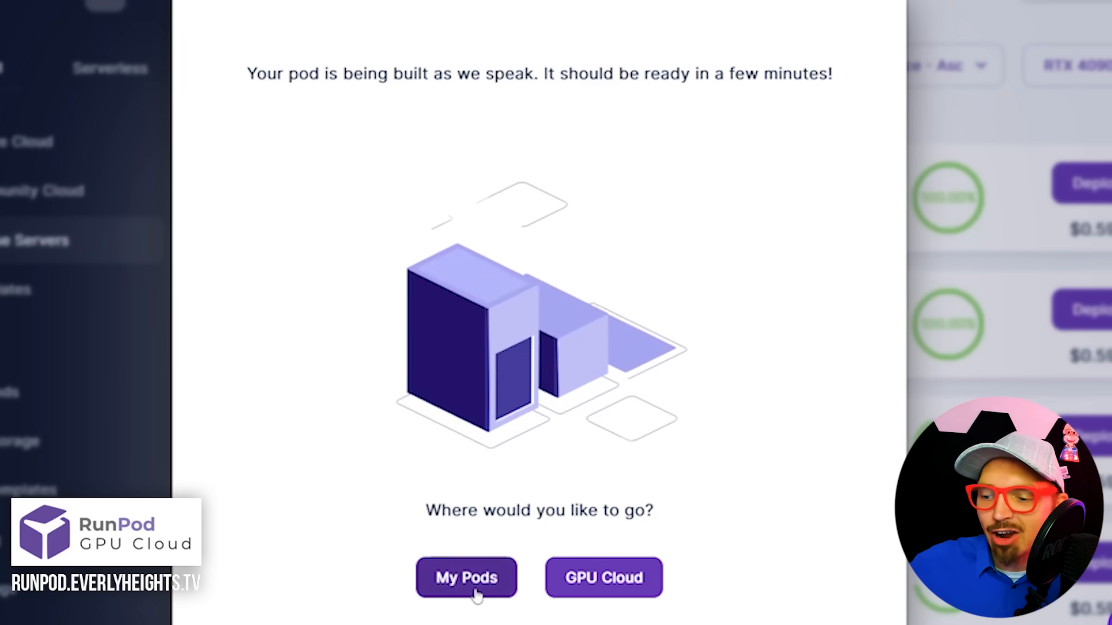
Connect to the running pod via HTTP port 3000, opening its Stable Diffusion txt2img page.
{"action": "left_click", "coordinate": [465, 577]}
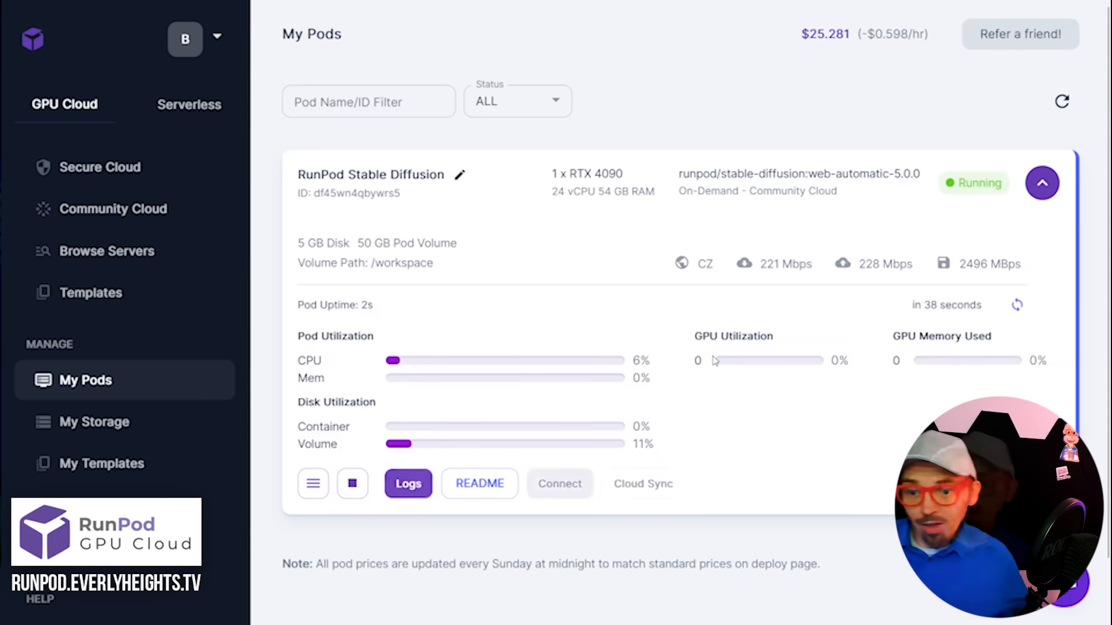
{"action": "left_click", "coordinate": [560, 484]}
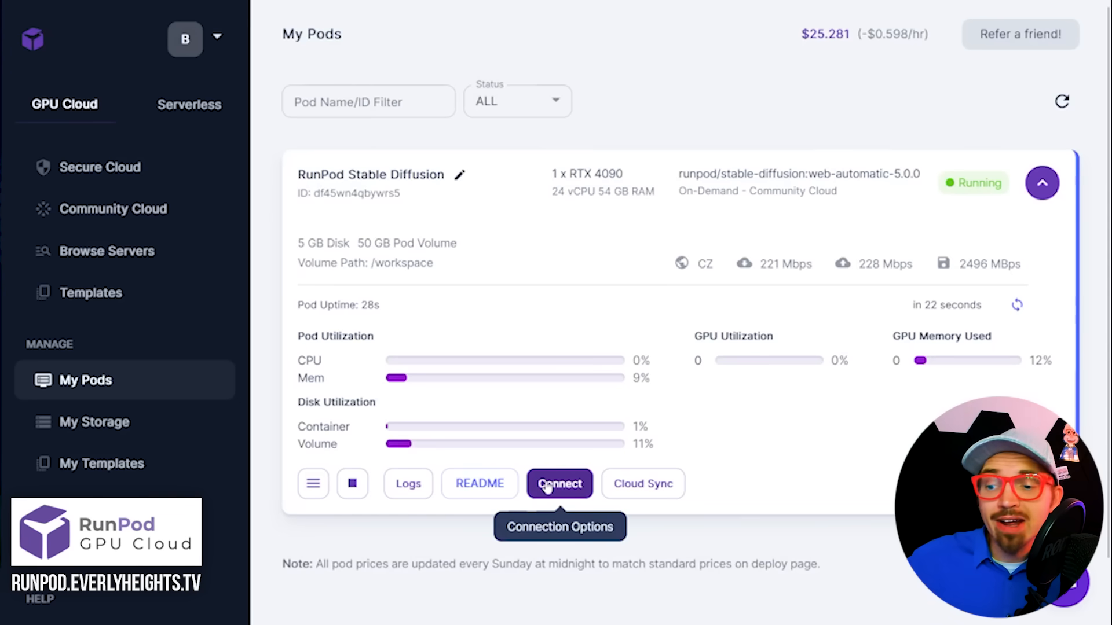
{"action": "left_click", "coordinate": [559, 484]}
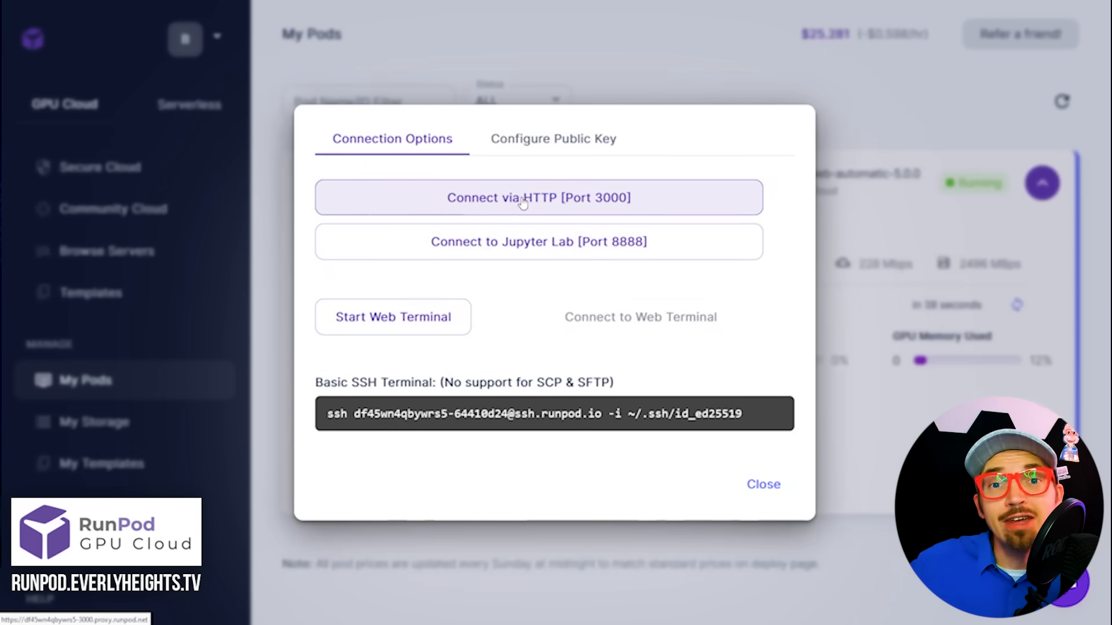
{"action": "left_click", "coordinate": [538, 197]}
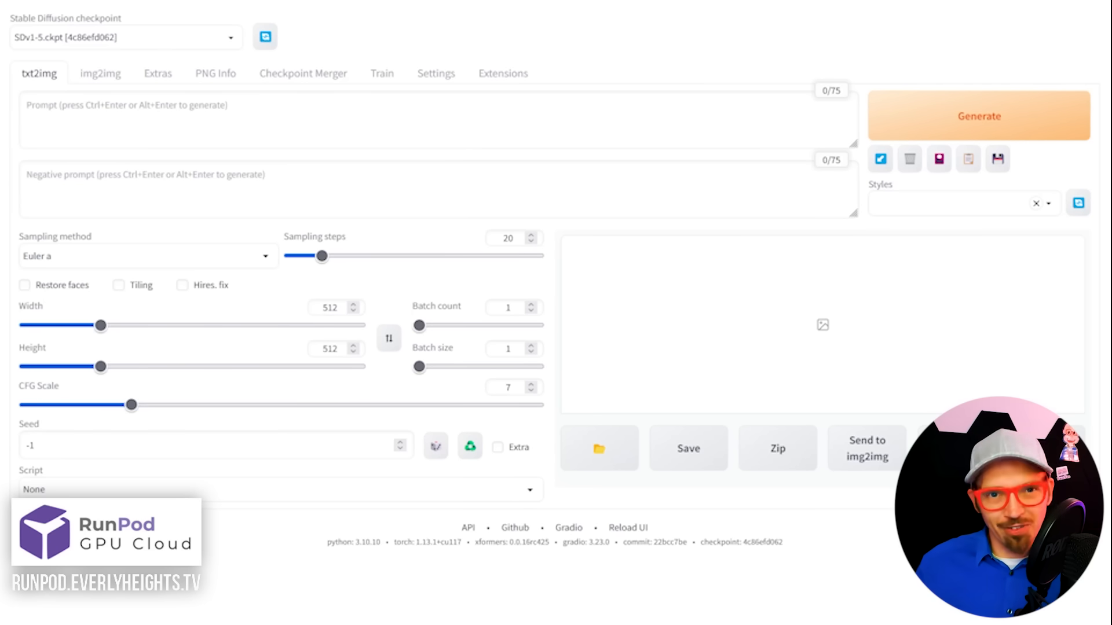